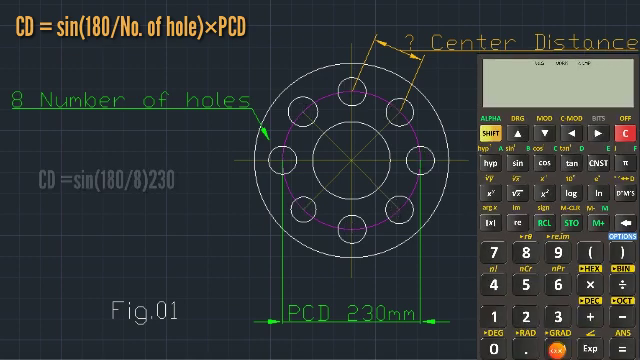
- Key in the start of sin(180/8)×230 on the on-screen calculator for Fig.01
text(sin(18)
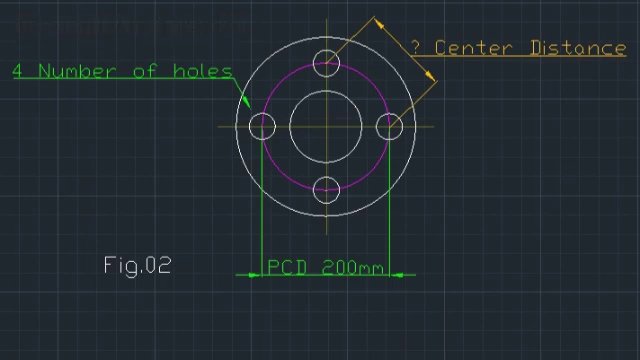
- Add the heading CD = sin(180/No. of hole)×PCD above Fig.02
text(CD = sin(180/No. of hole)×PCD)
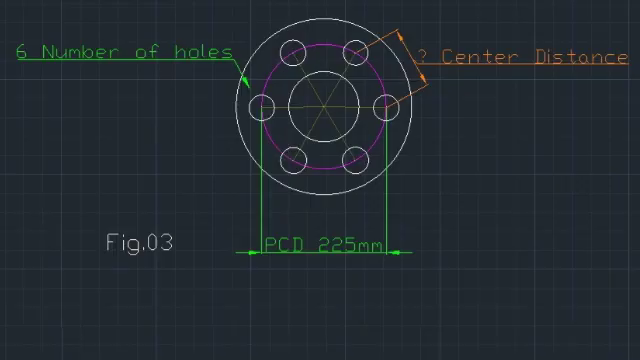
- Write CD = sin(180/No. of hole)×PCD beside Fig.03 and begin sin(180 on the calculator
text(CD = sin(180/No. of hole)×PCD)
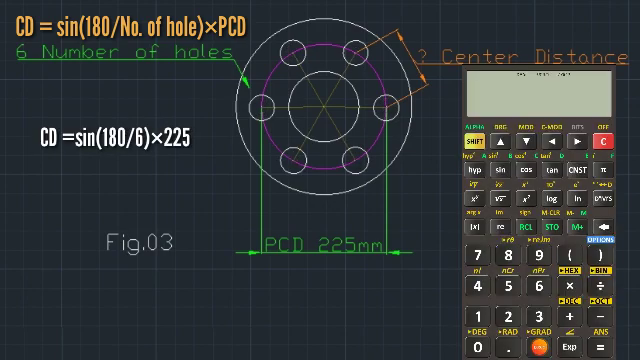
click(518, 260)
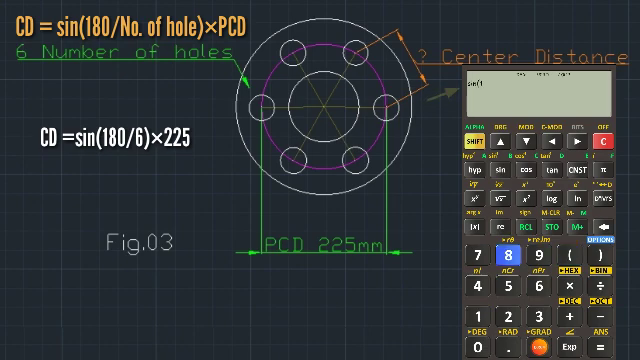
click(505, 254)
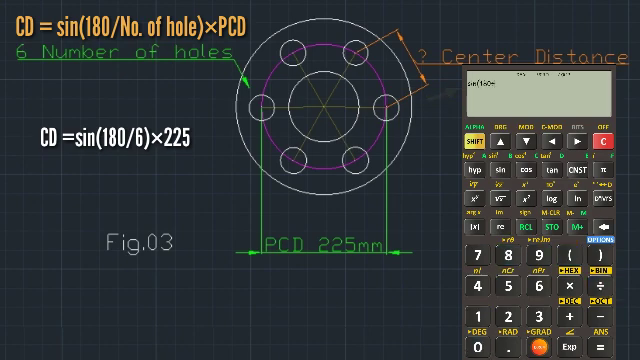